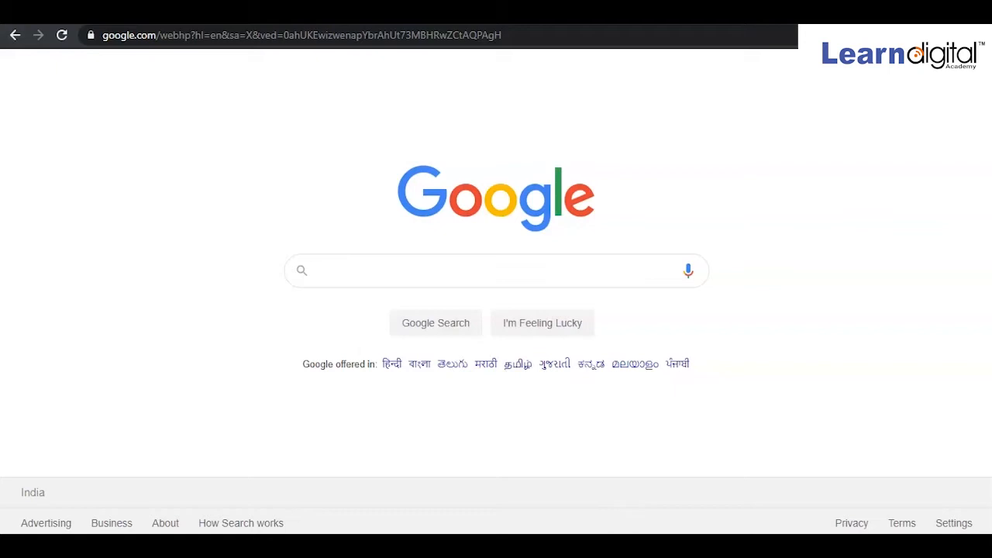
pyautogui.moveTo(209, 246)
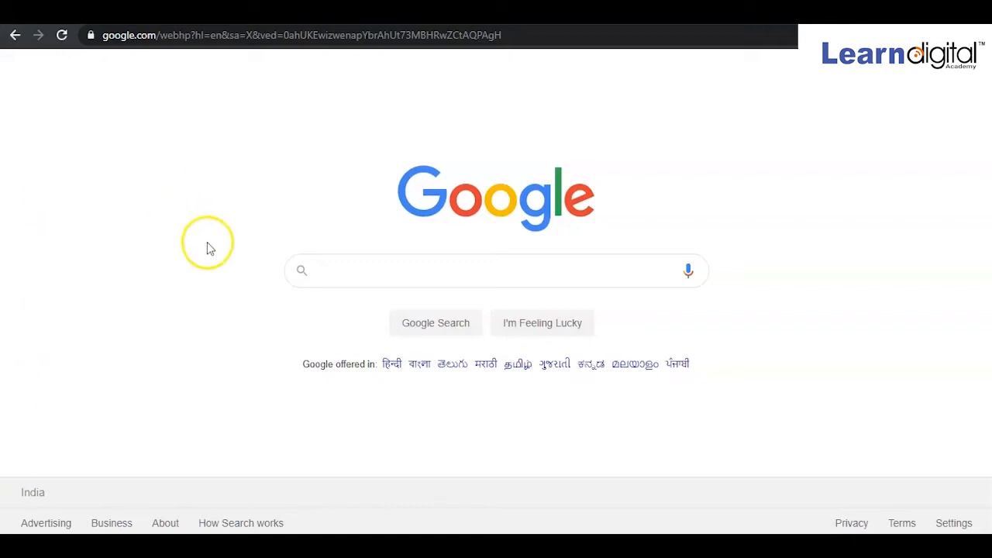
# - Start entering the 'webinar tolls' search query in the Google search box
pyautogui.click(496, 269)
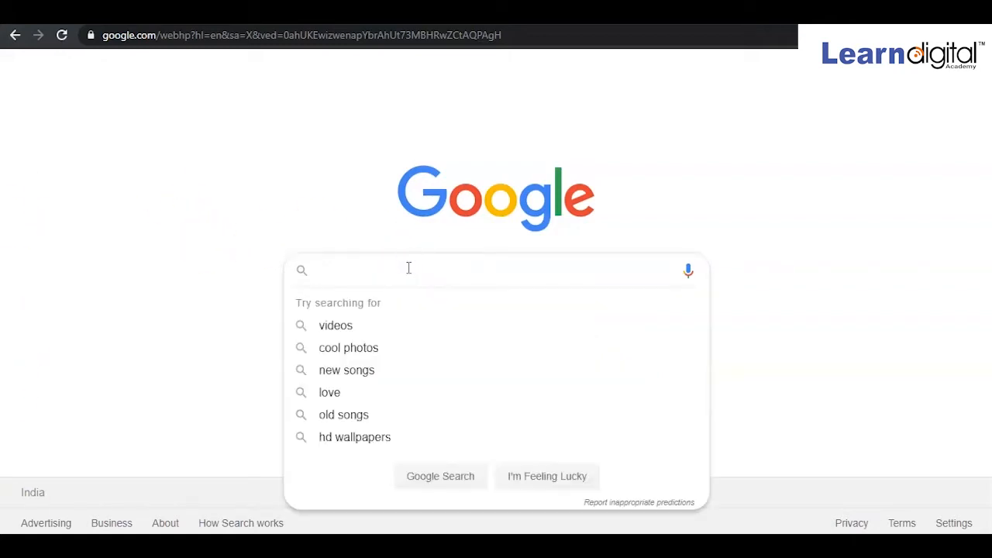
pyautogui.write('webi')
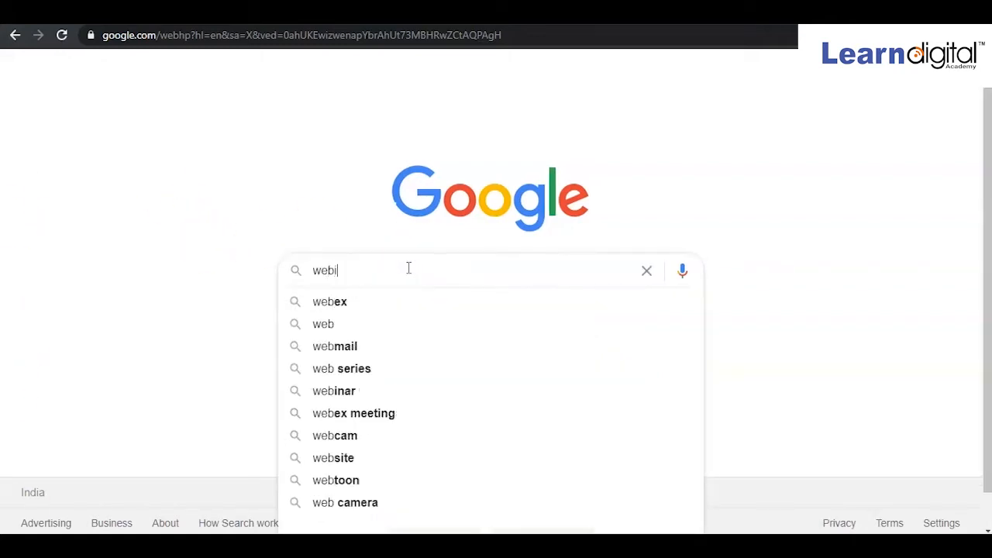
pyautogui.write('nar tolls')
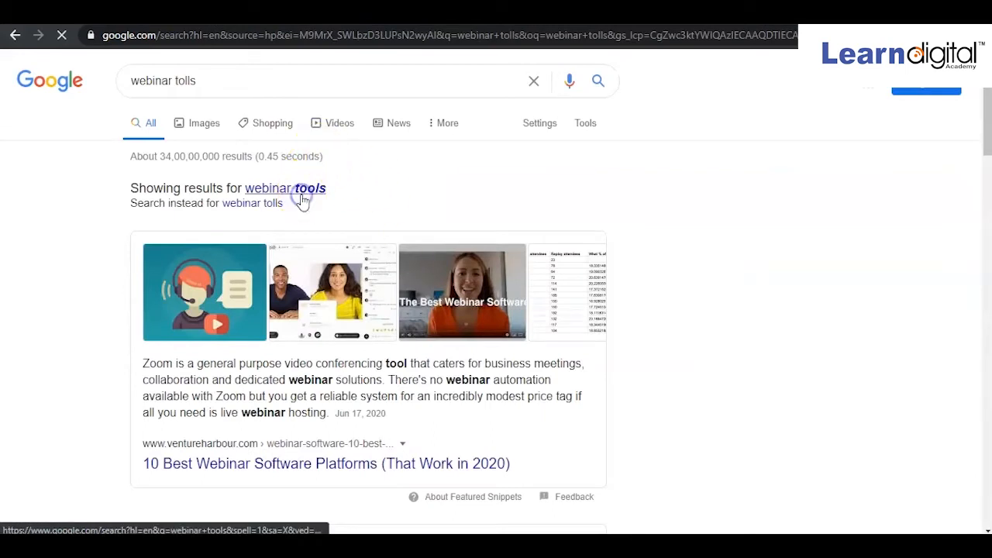
# - Switch to 'webinar tools' results and open the adamenfroy.com '17+ Best Webinar Software Platforms' guide
pyautogui.click(285, 187)
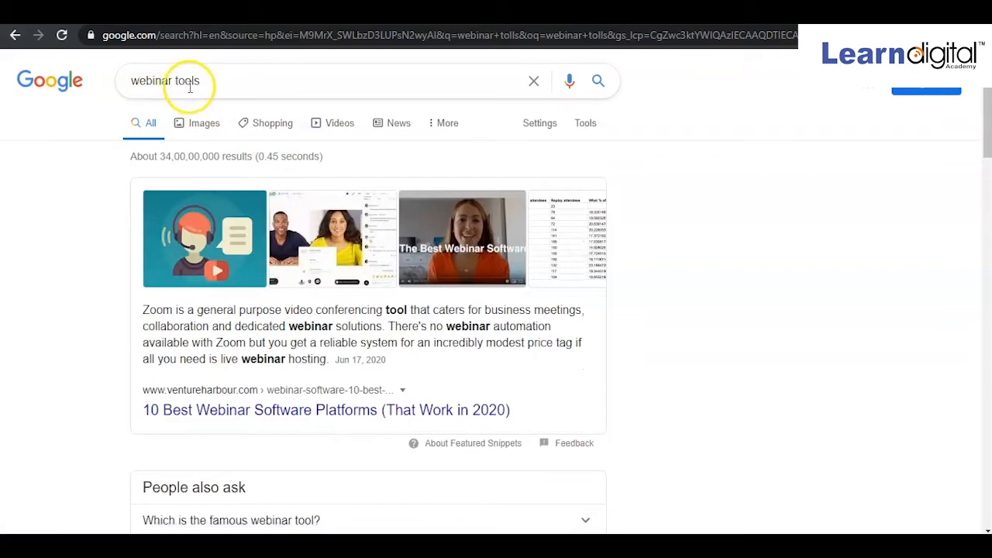
pyautogui.scroll(-3)
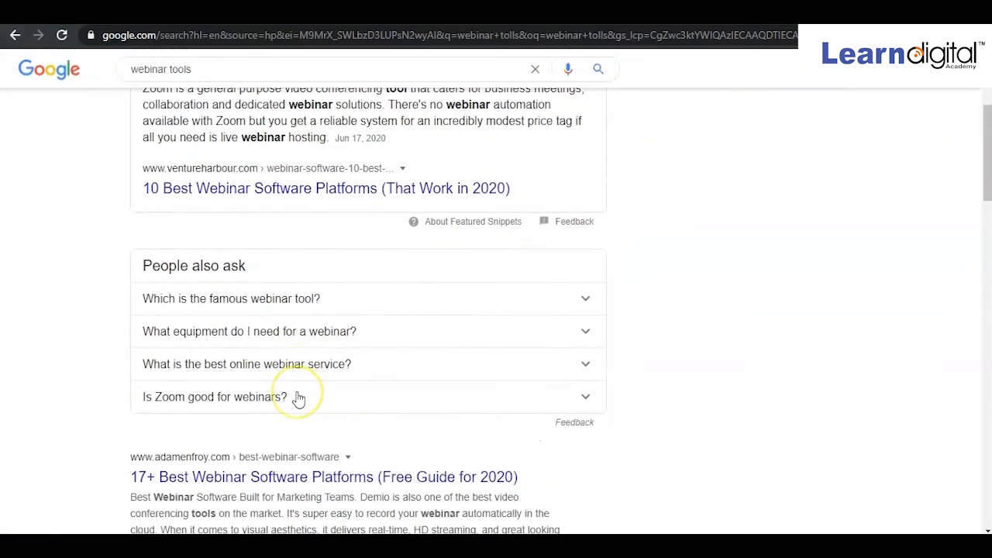
pyautogui.scroll(-3)
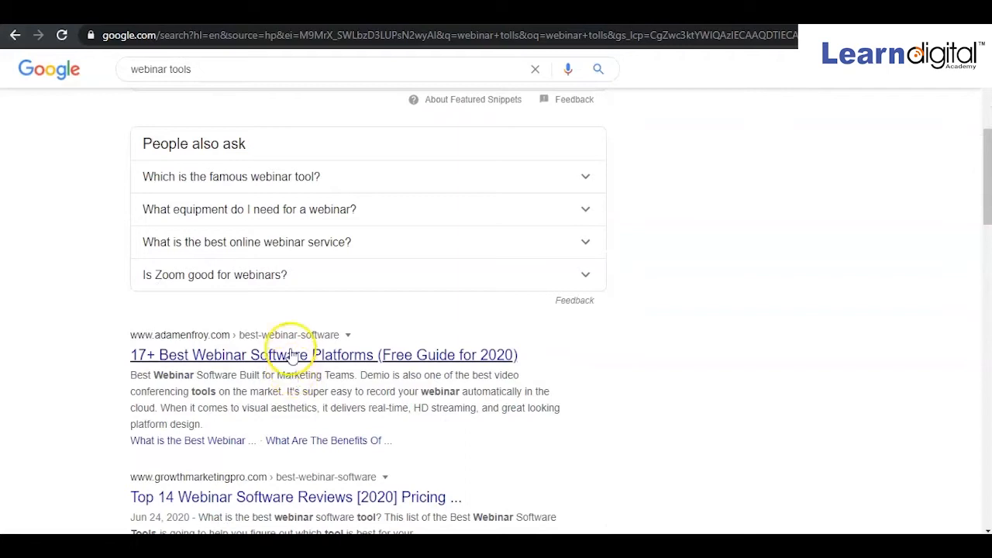
pyautogui.moveTo(295, 360)
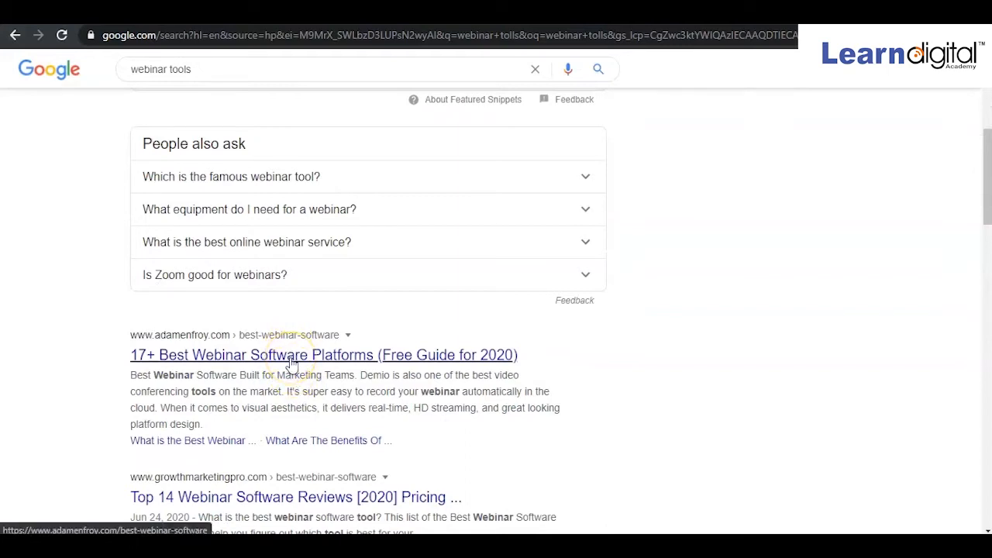
pyautogui.rightClick(289, 359)
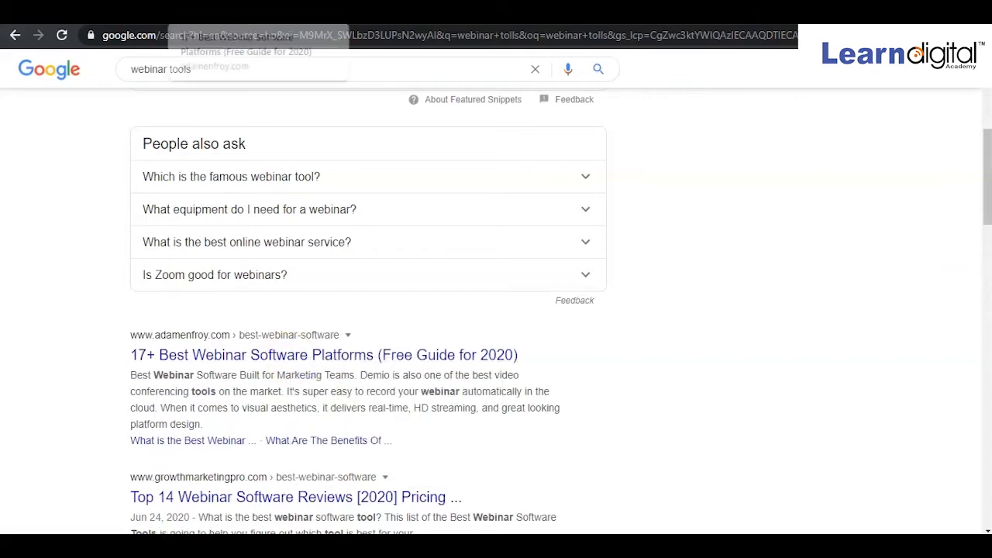
pyautogui.click(324, 354)
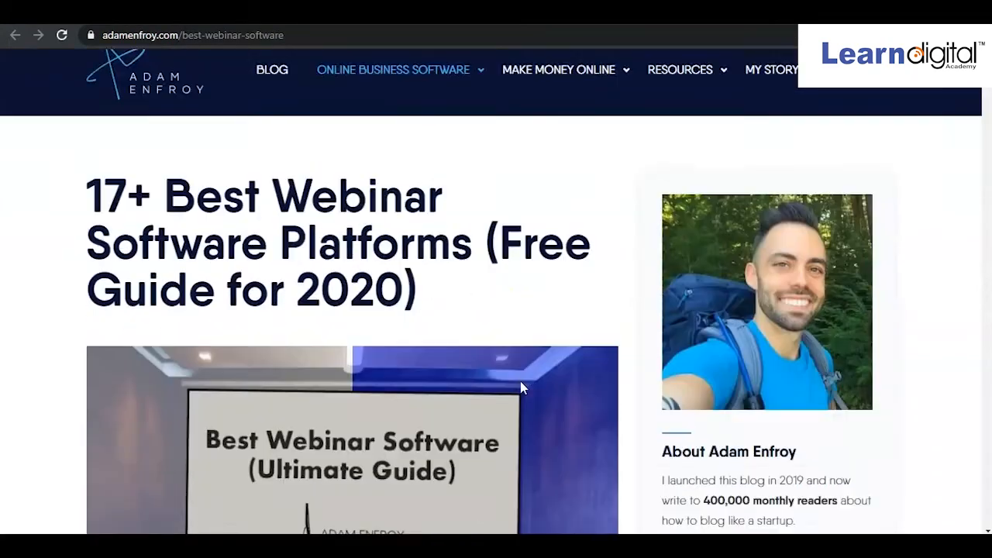
# - Scroll the article down to WebinarJam's advantages, key features and Pricing Packages heading
pyautogui.scroll(-3)
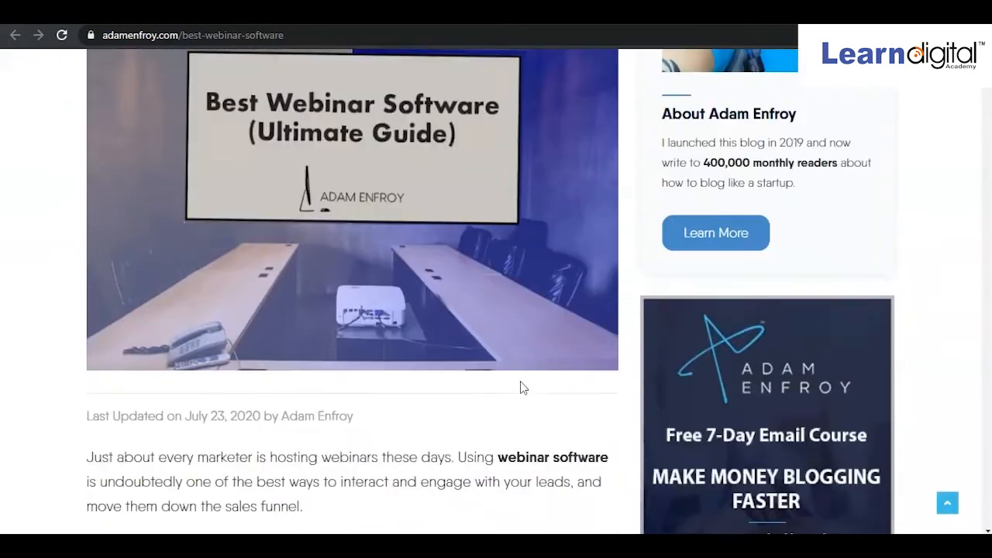
pyautogui.scroll(-3)
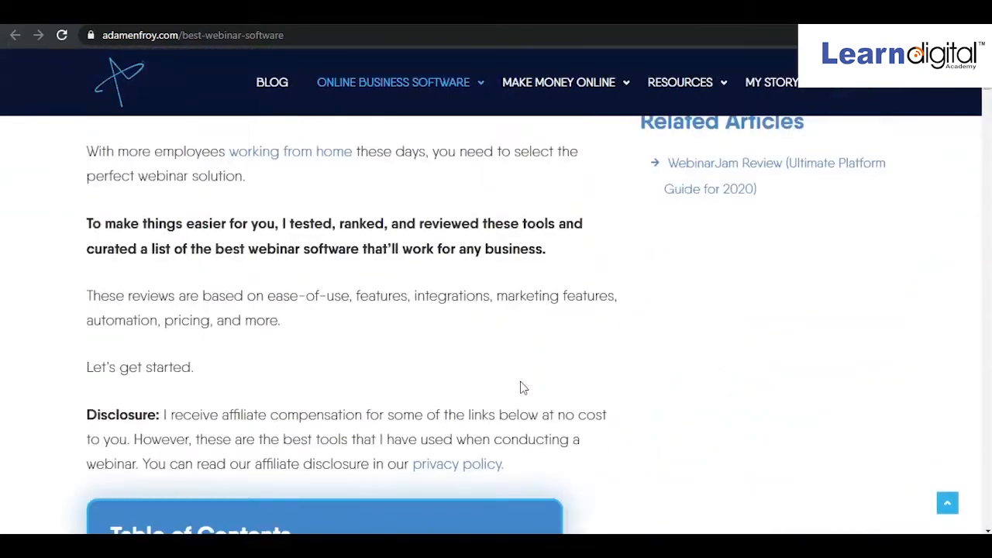
pyautogui.scroll(-3)
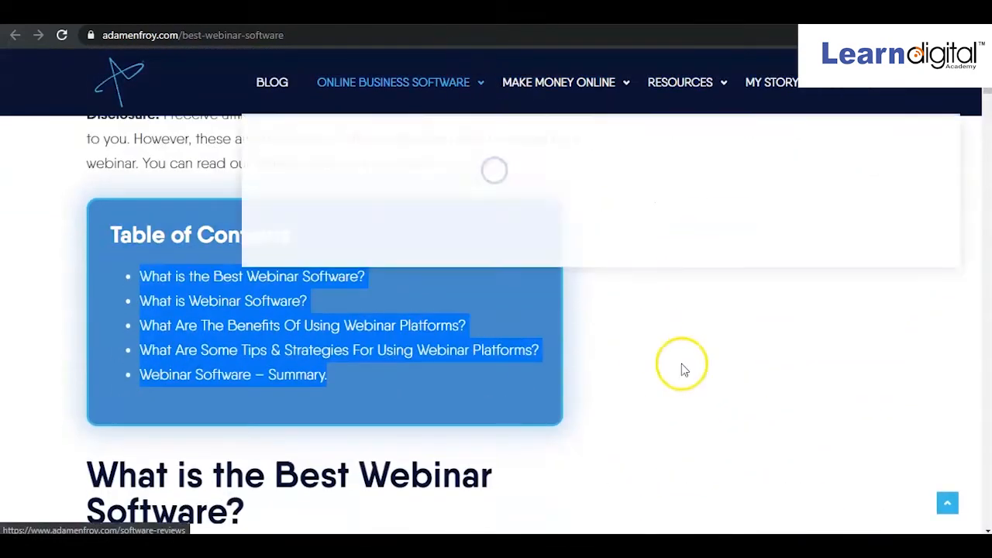
pyautogui.scroll(-3)
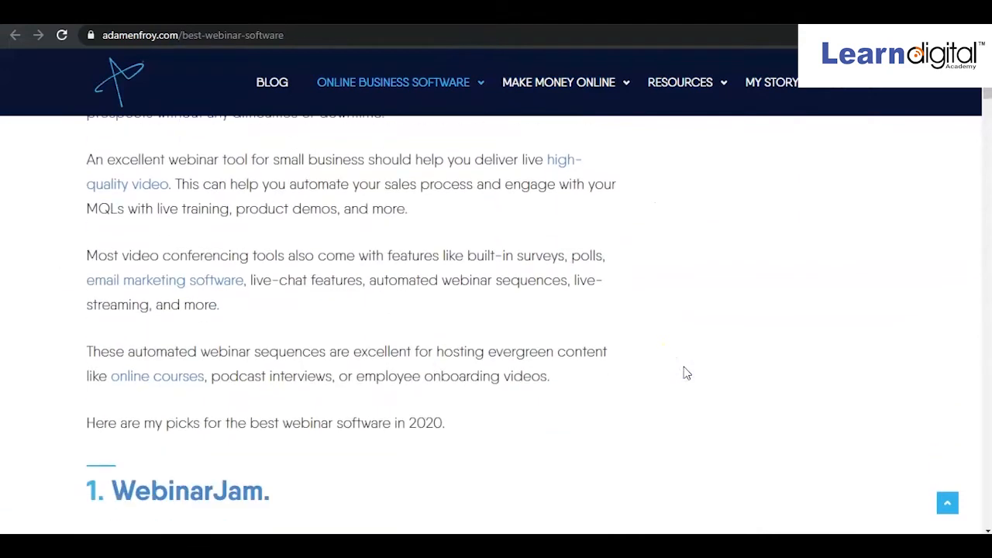
pyautogui.scroll(-3)
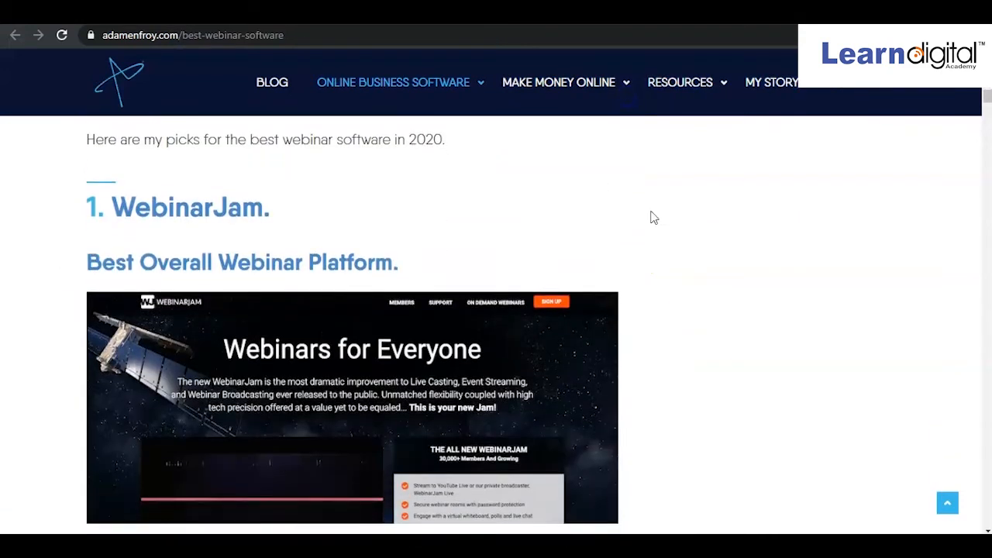
pyautogui.scroll(-3)
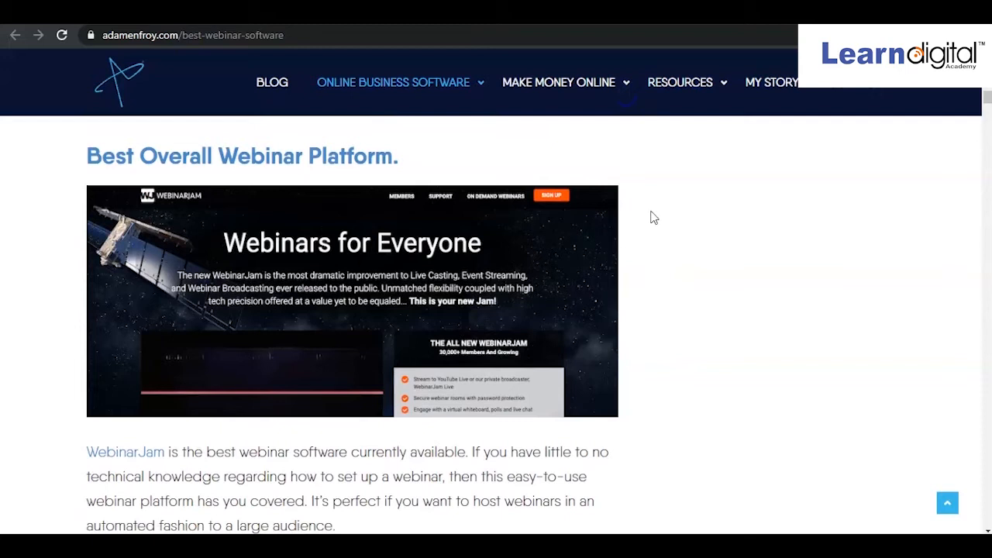
pyautogui.scroll(-3)
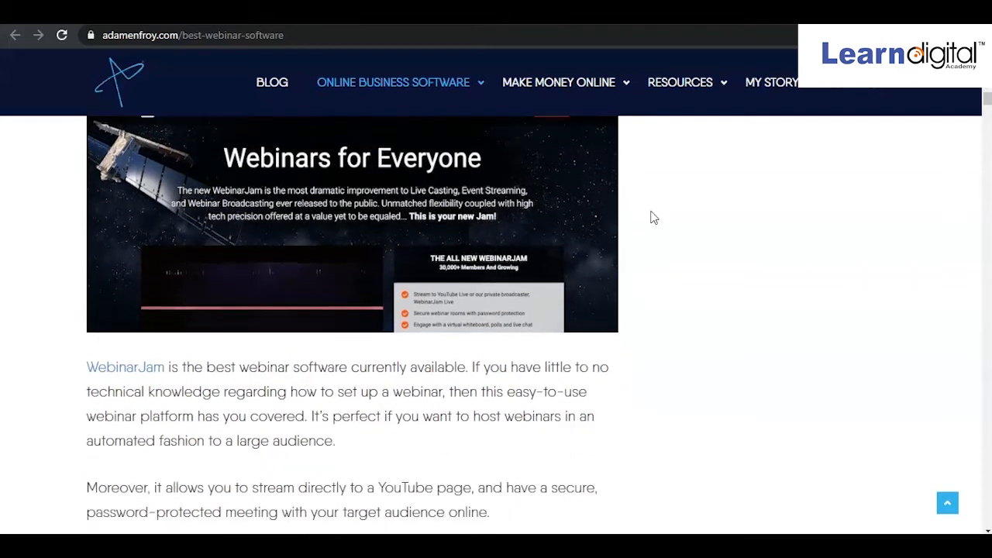
pyautogui.scroll(-3)
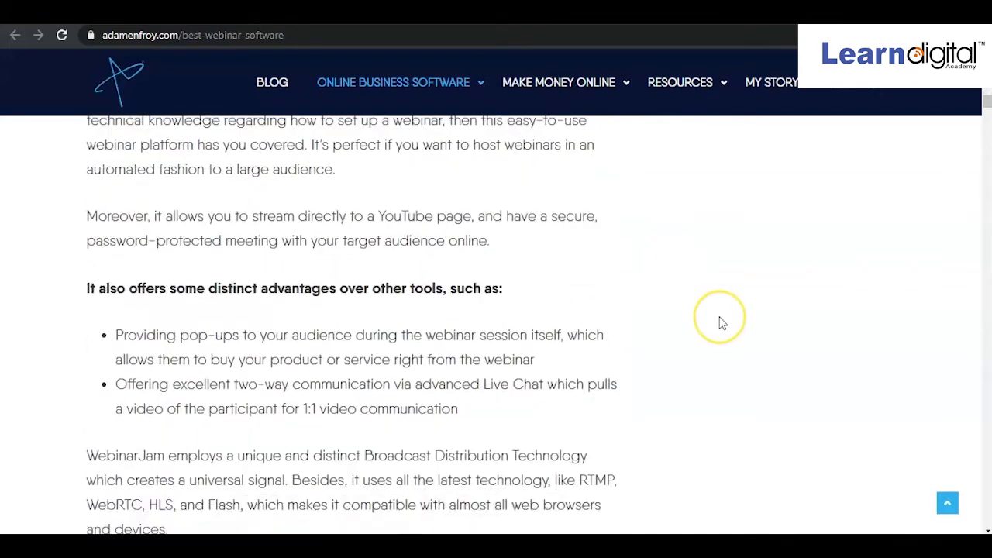
pyautogui.scroll(-3)
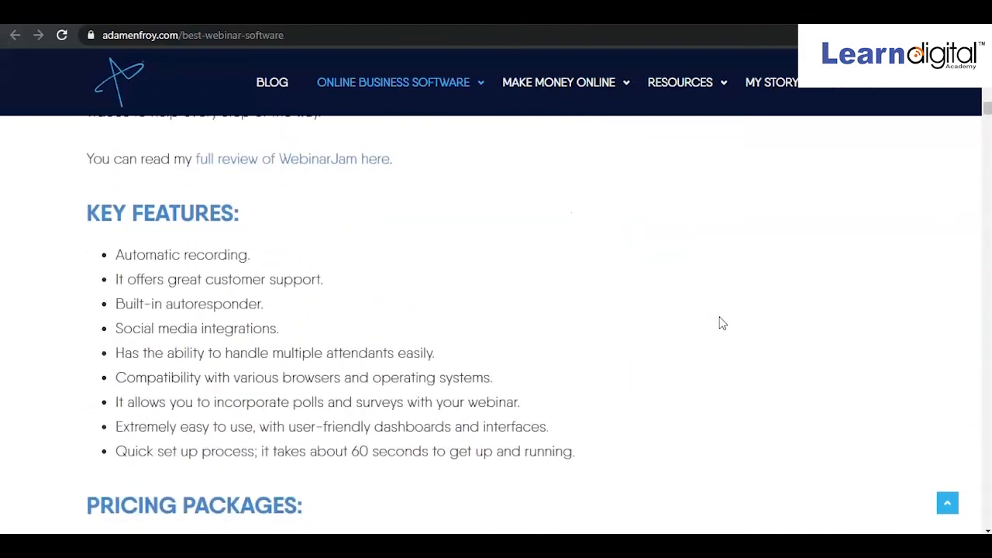
pyautogui.scroll(-3)
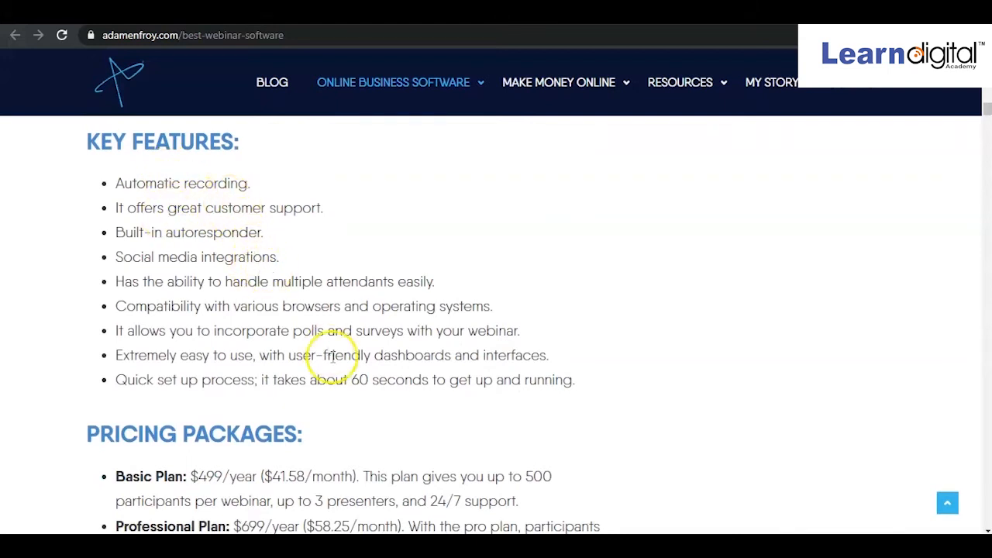
# - Highlight WebinarJam's Basic and Professional plan pricing, then continue to the Demio section
pyautogui.scroll(-3)
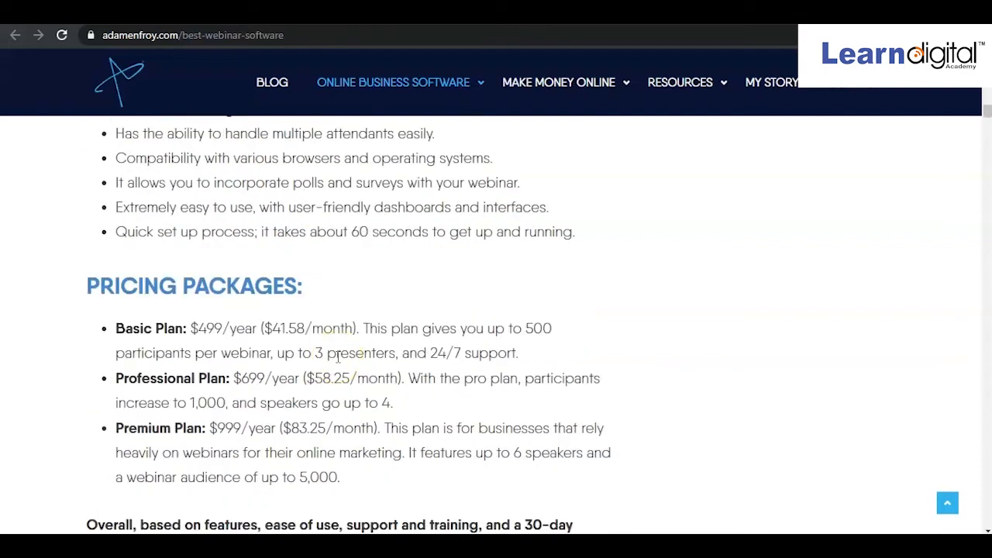
pyautogui.moveTo(335, 353); pyautogui.dragTo(351, 378)
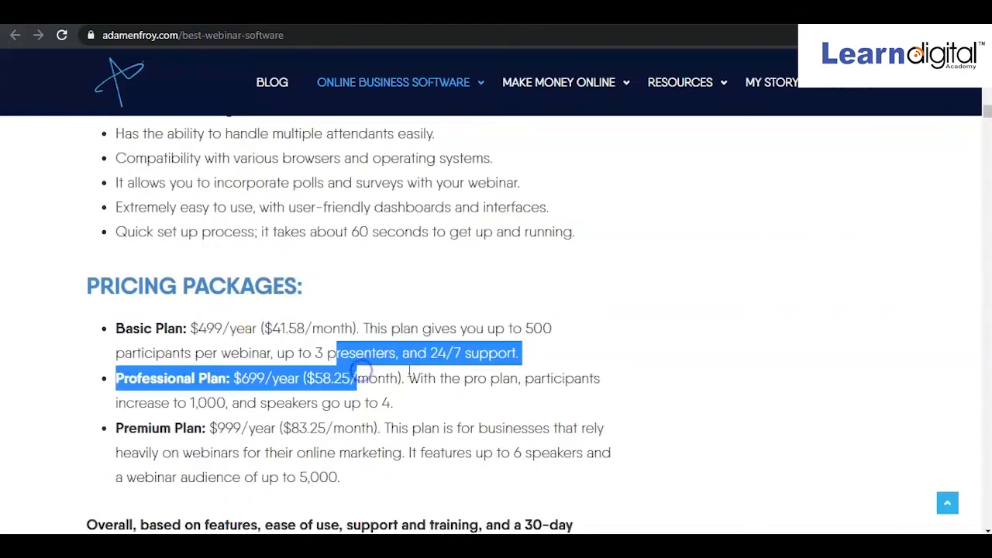
pyautogui.scroll(-3)
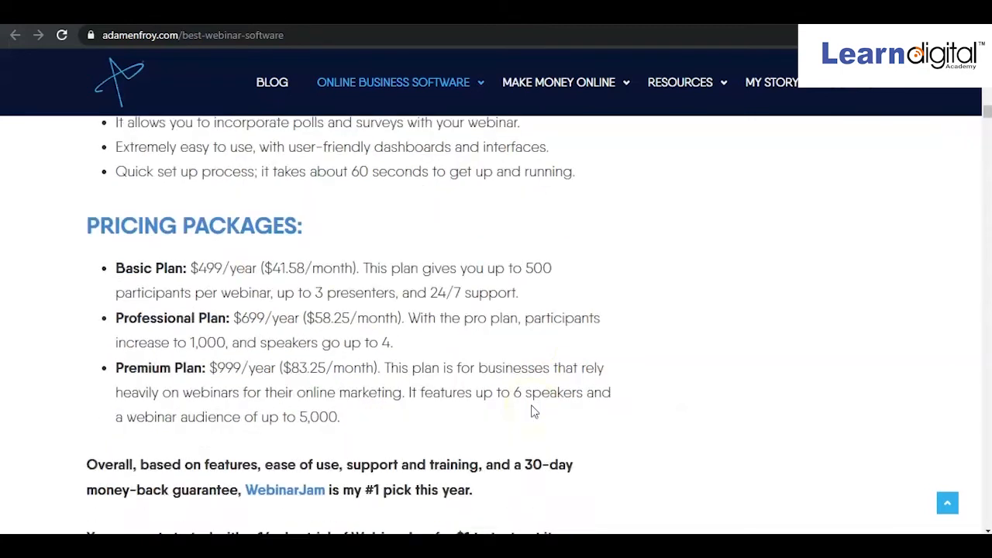
pyautogui.scroll(-3)
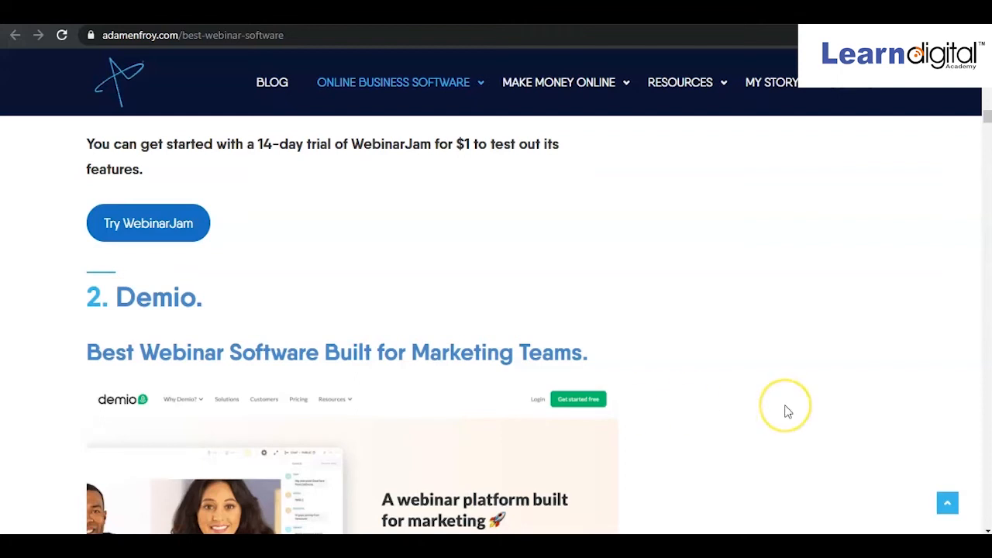
# - Scroll past Demio's features, paid plans and promo code to the WebinarNinja heading
pyautogui.scroll(-3)
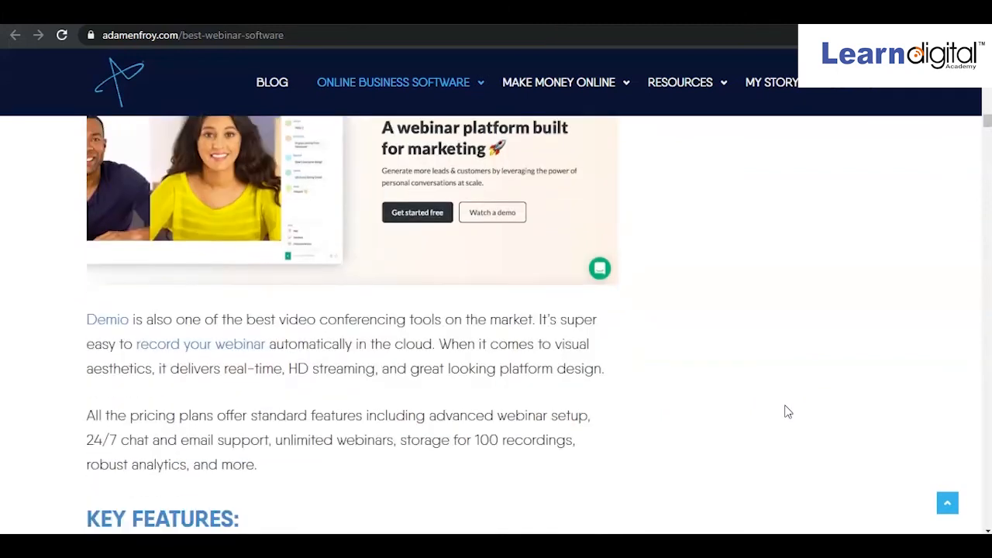
pyautogui.scroll(-3)
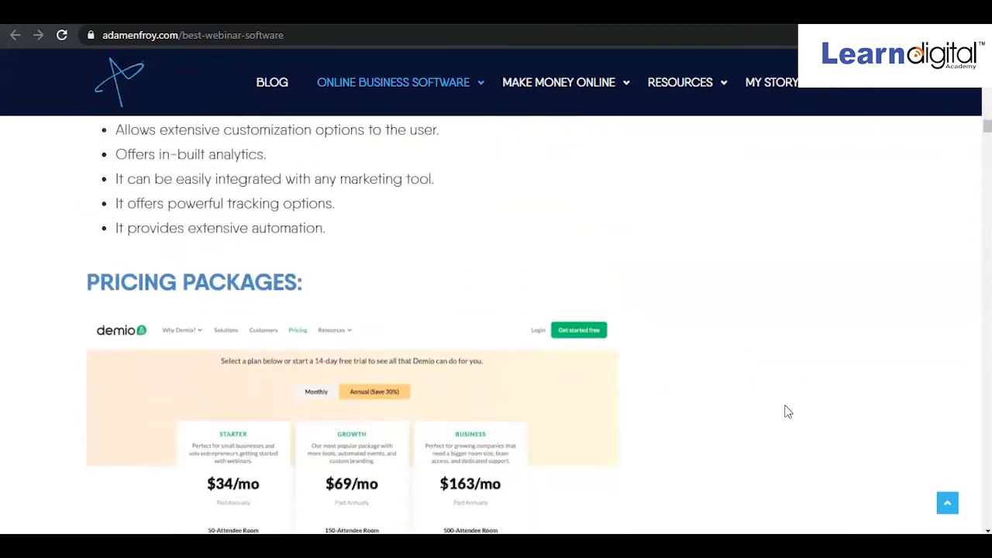
pyautogui.scroll(-3)
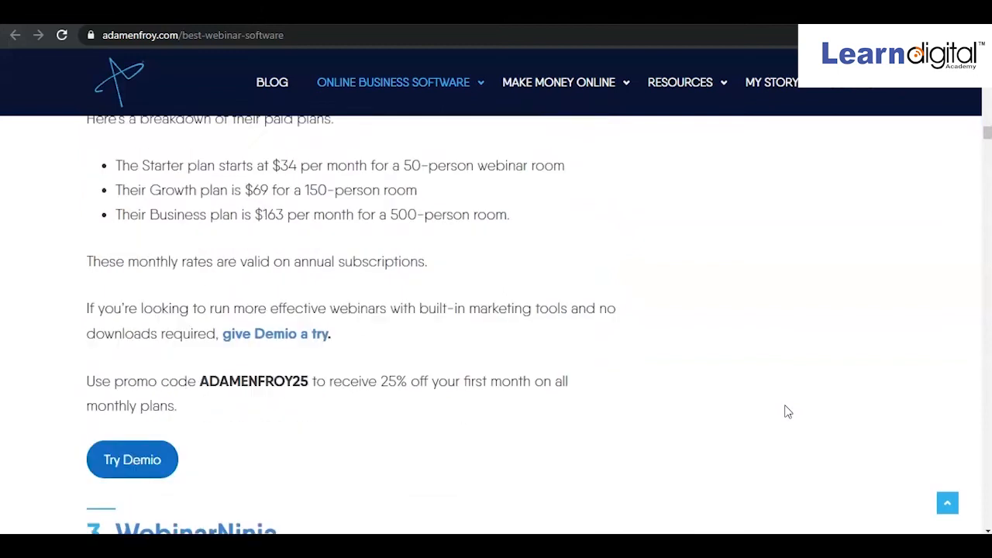
pyautogui.scroll(-3)
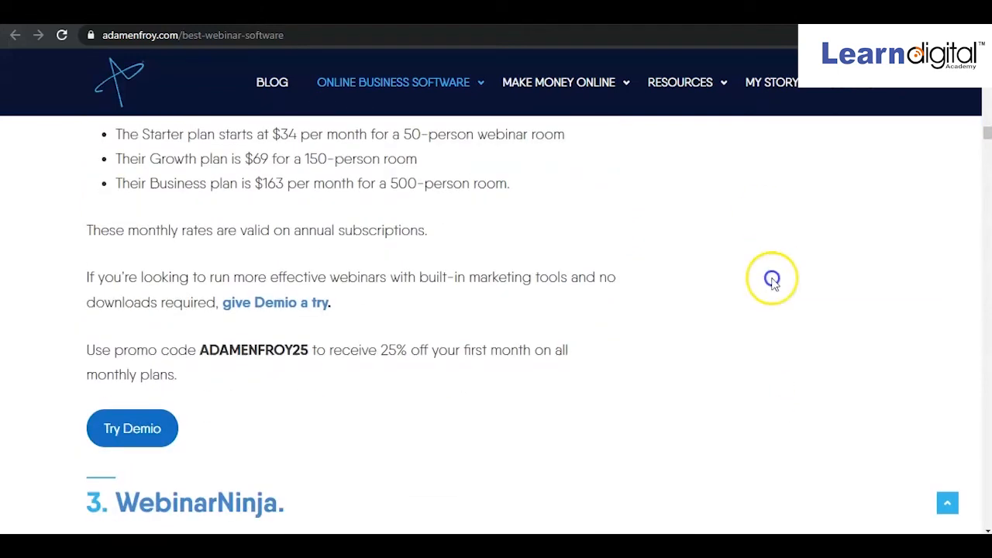
pyautogui.scroll(-3)
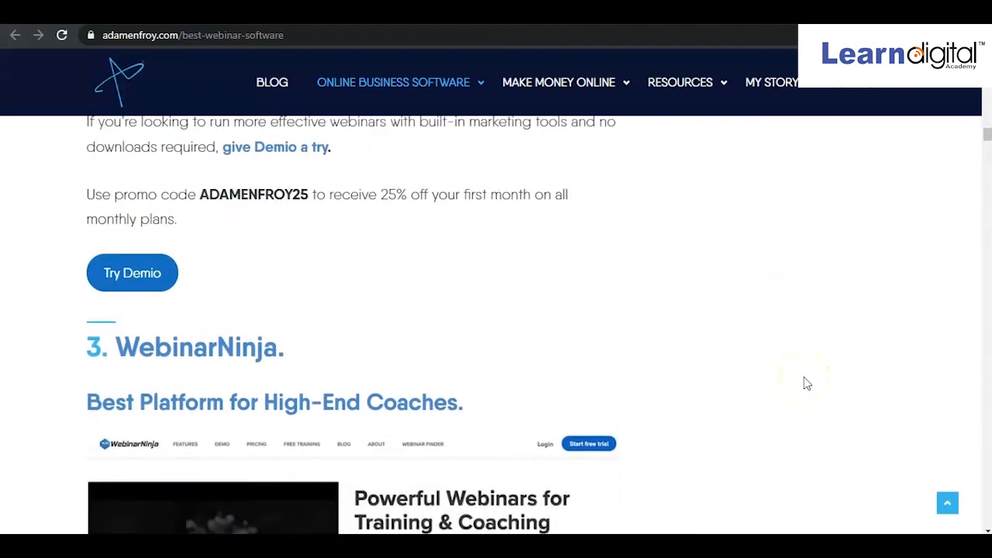
# - Scroll past WebinarNinja's features and pricing plans to the GoToWebinar heading
pyautogui.scroll(-3)
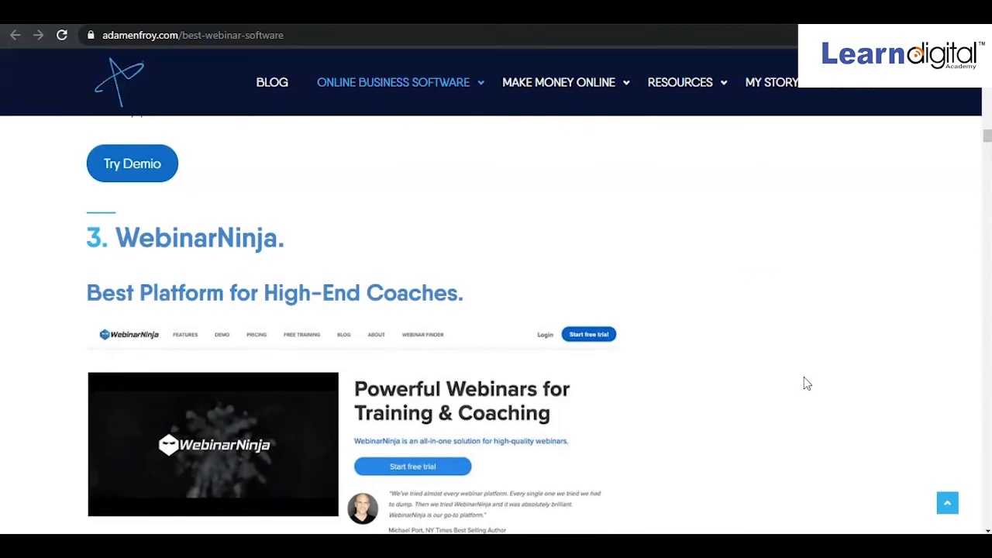
pyautogui.scroll(-3)
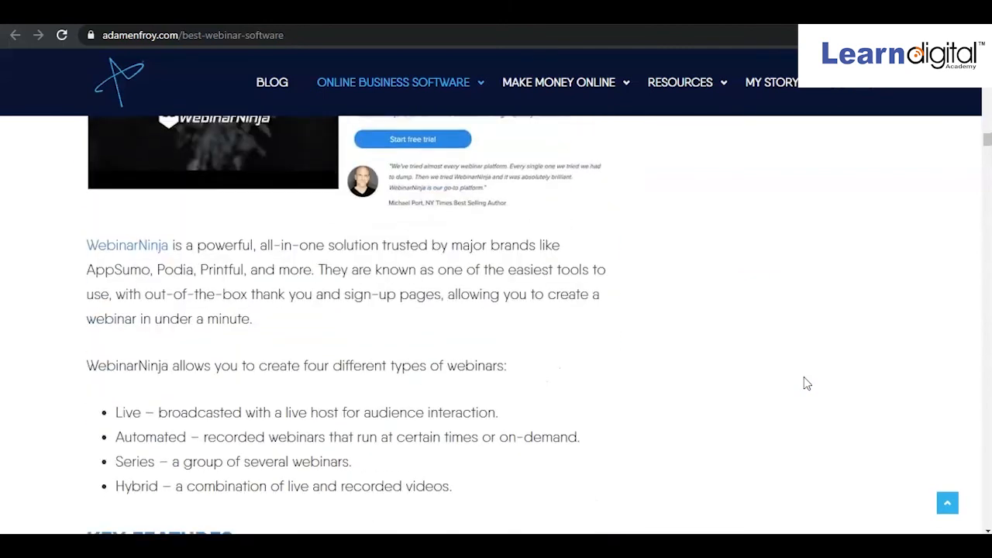
pyautogui.scroll(-3)
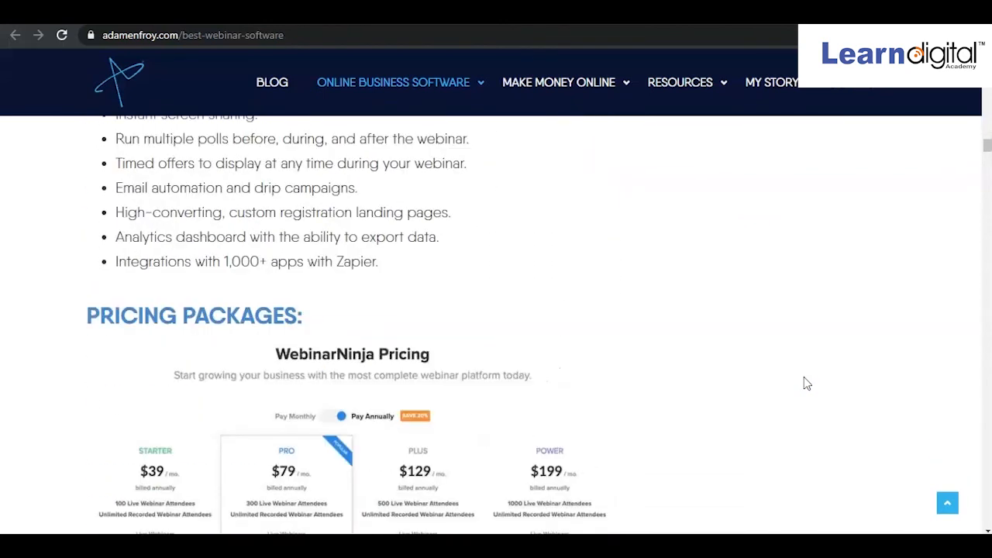
pyautogui.scroll(-3)
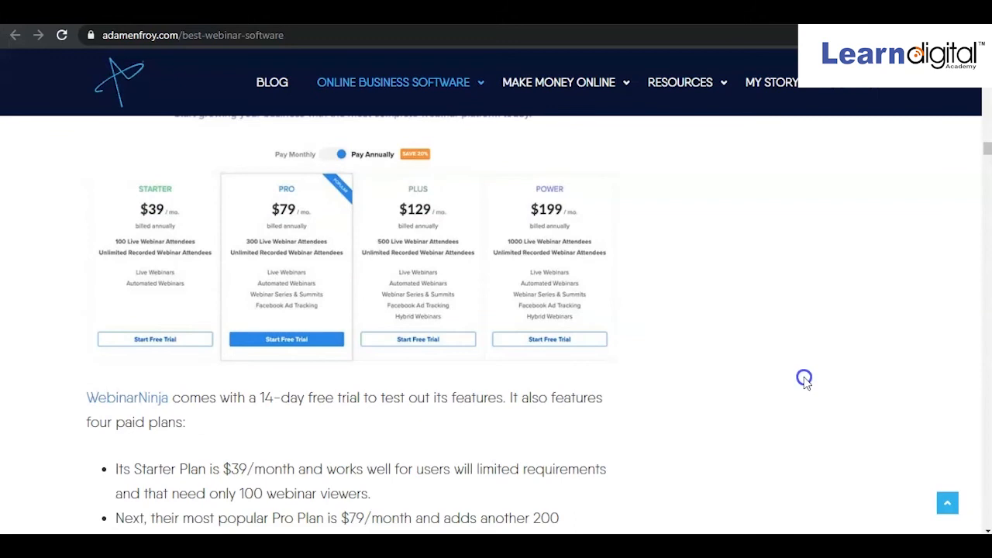
pyautogui.scroll(-3)
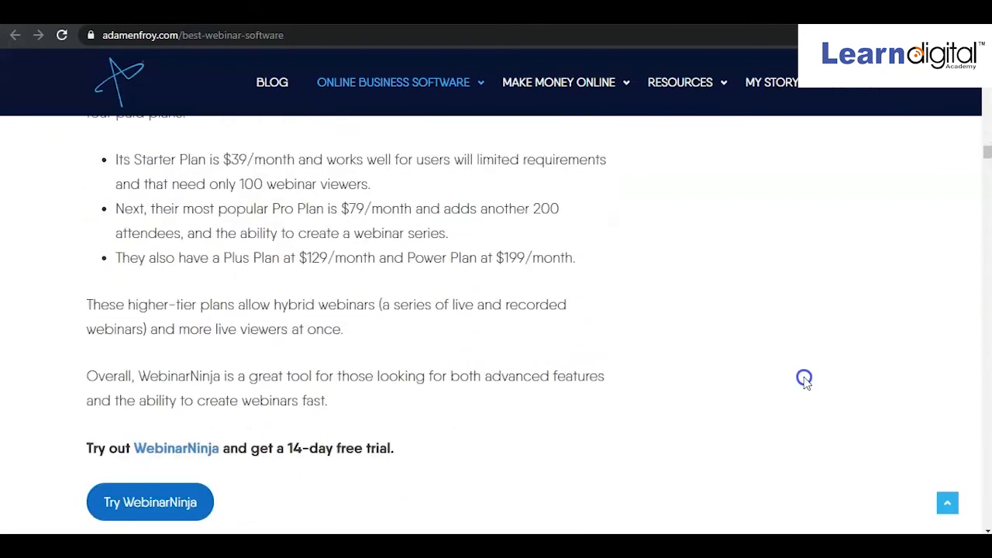
pyautogui.scroll(-3)
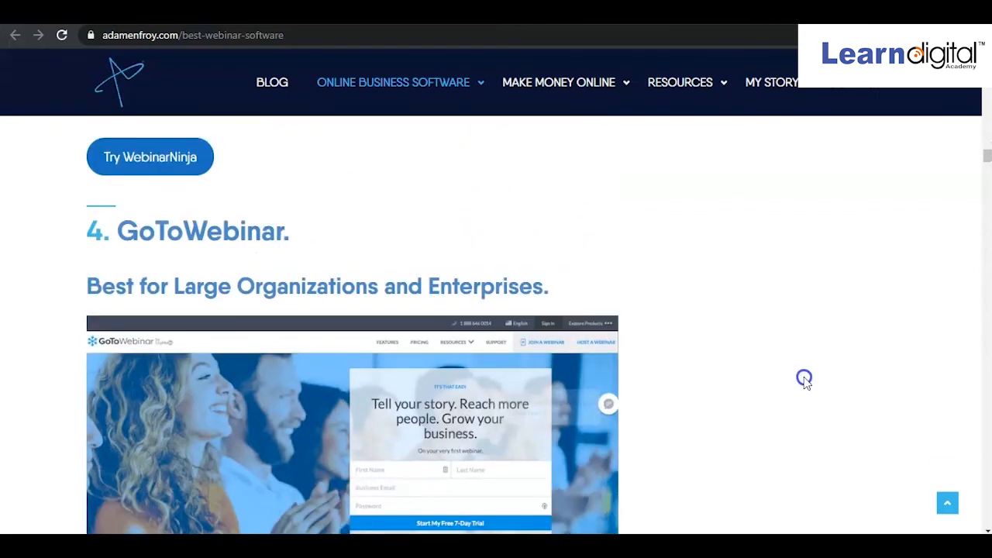